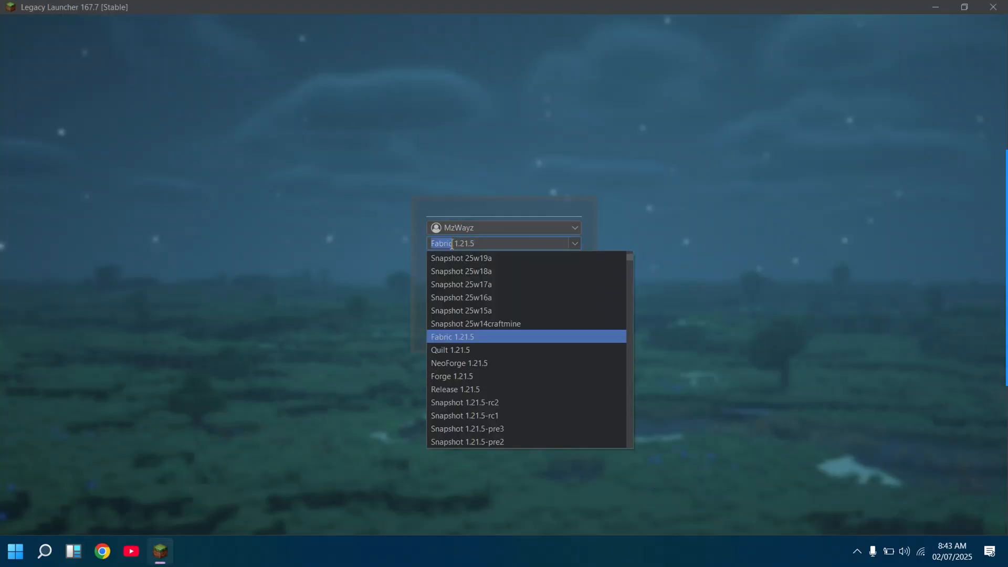
- Select Fabric 1.21.5 from the launcher's version list
left_click(452, 337)
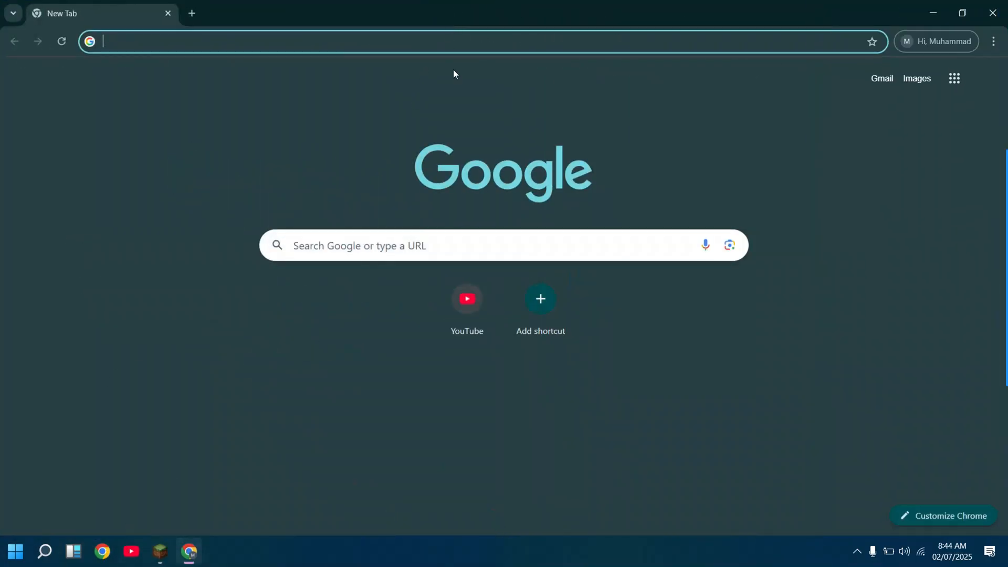
- Search 'modrinth' in Chrome and load the Modrinth site from the results
type("modrinth")
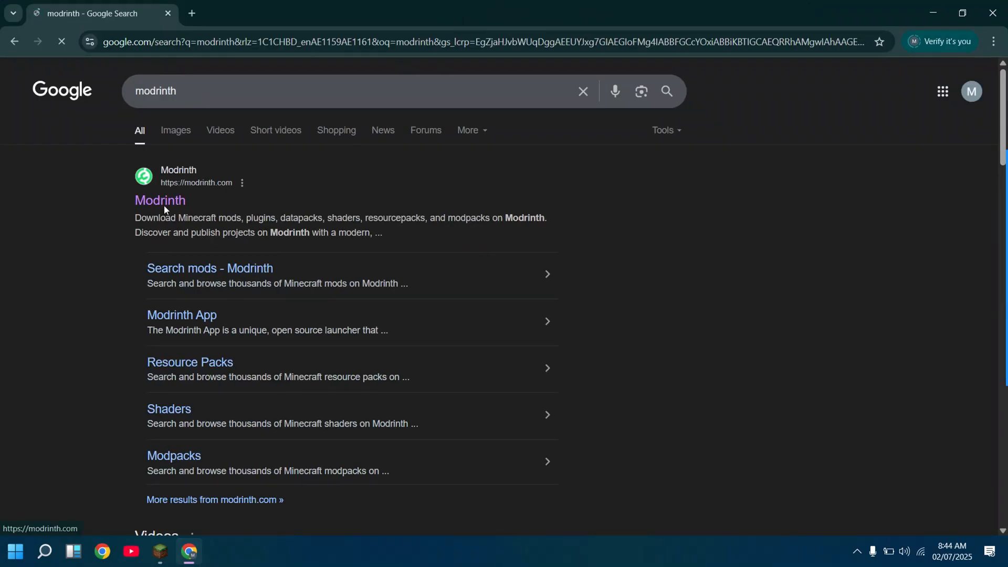
left_click(160, 200)
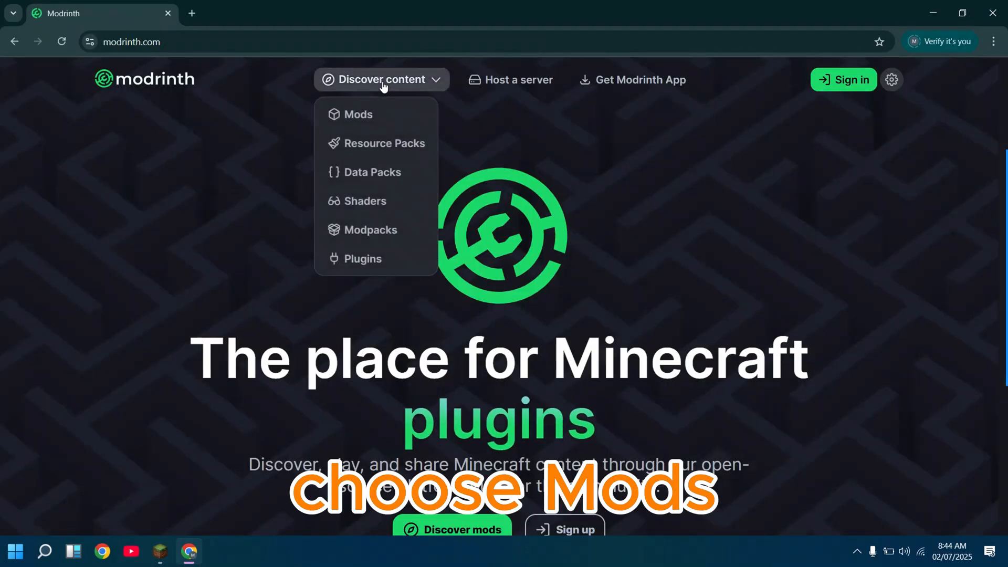
- Reach the Fabric API mod page from the Mods catalogue and start its download
left_click(358, 113)
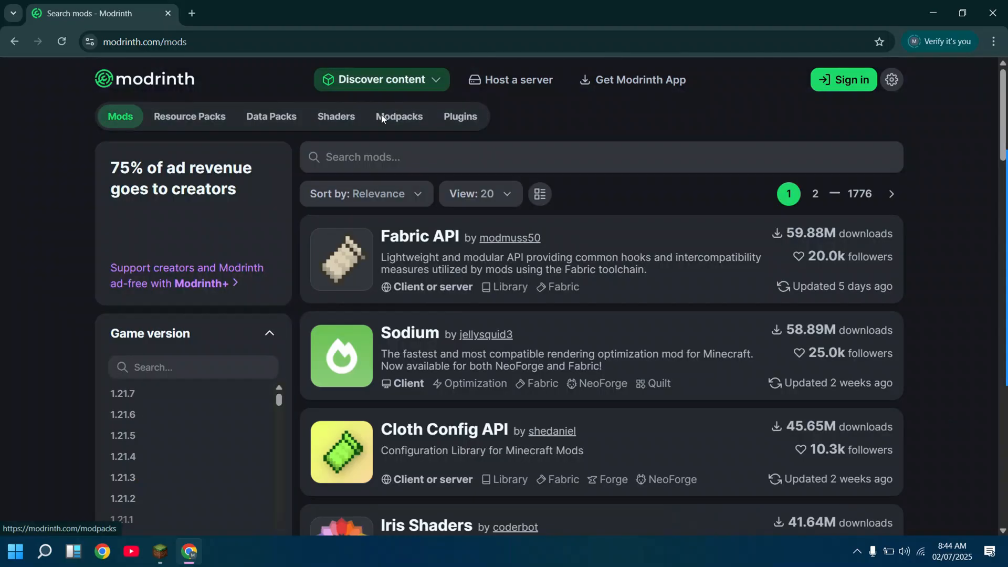
left_click(419, 237)
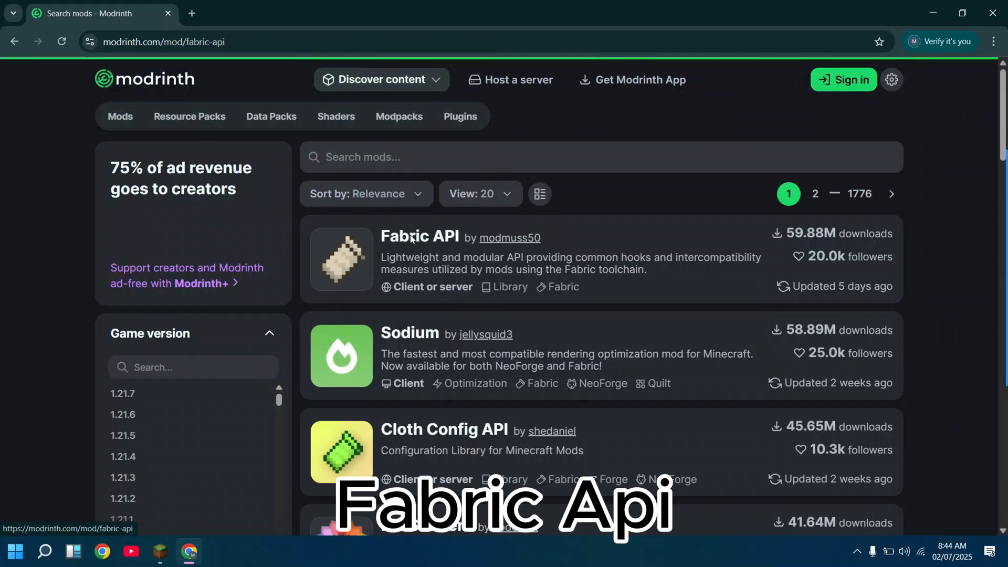
left_click(419, 236)
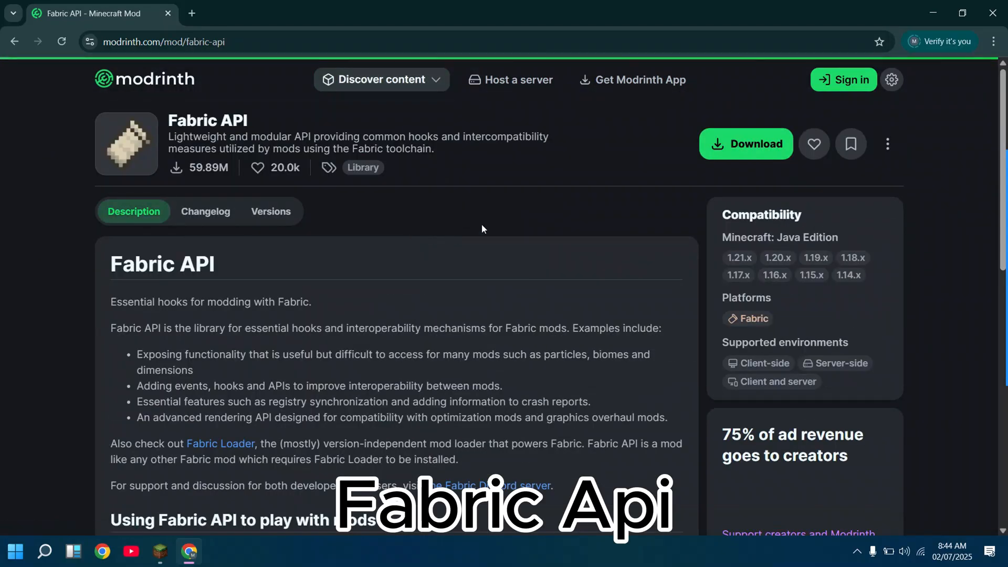
left_click(746, 144)
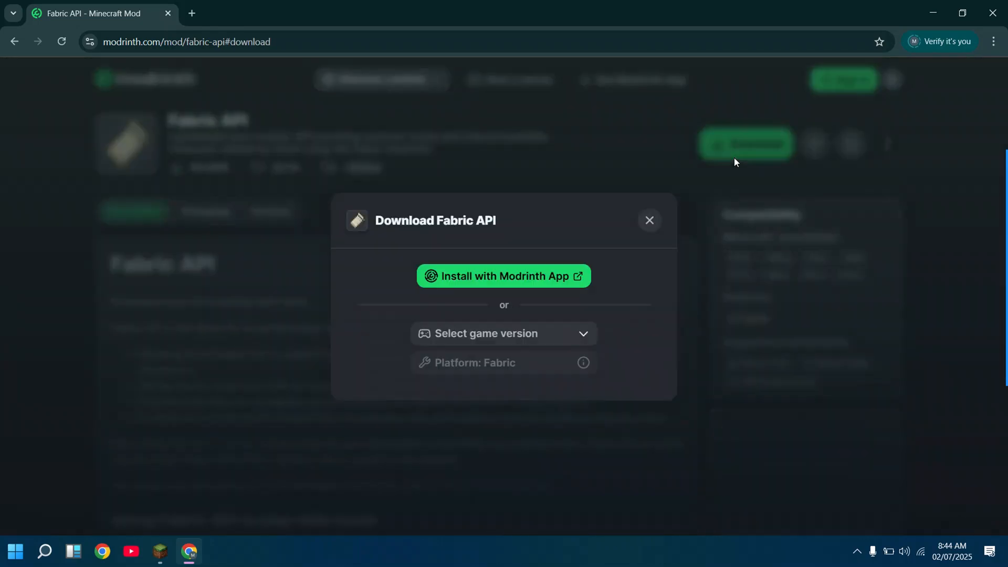
- Download Fabric API 0.128.1 for game version 1.21.5 and return to the mod page
left_click(503, 333)
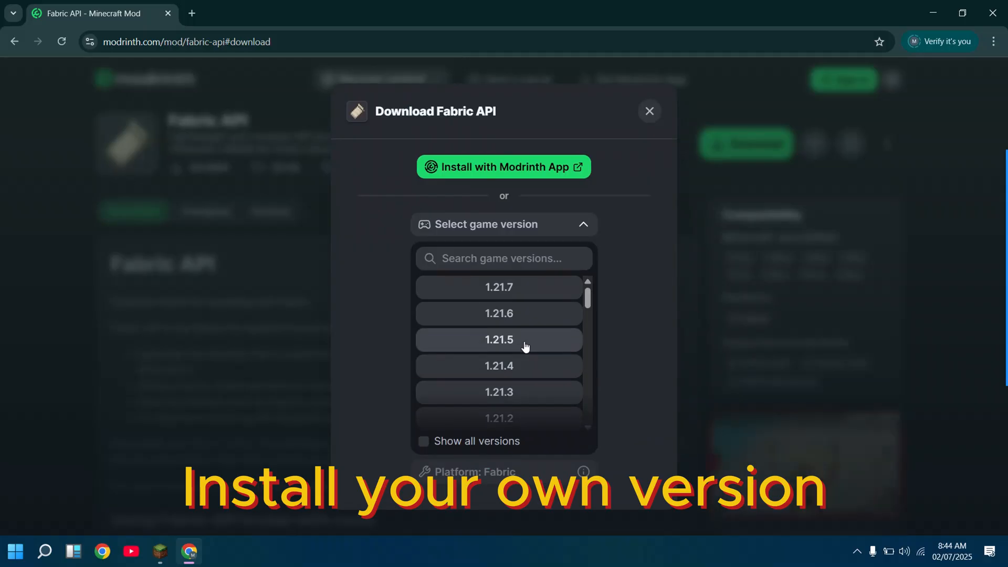
left_click(499, 339)
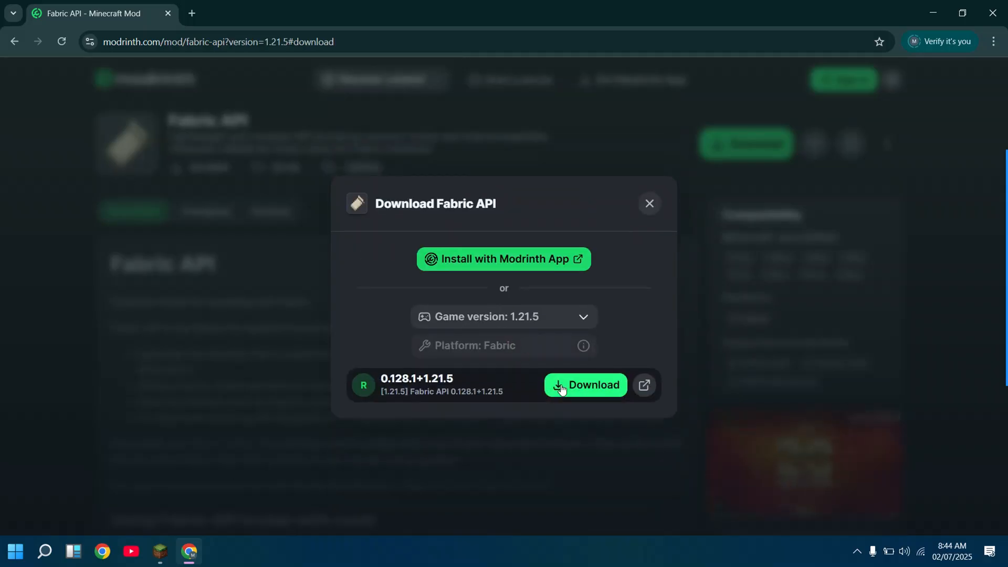
left_click(584, 384)
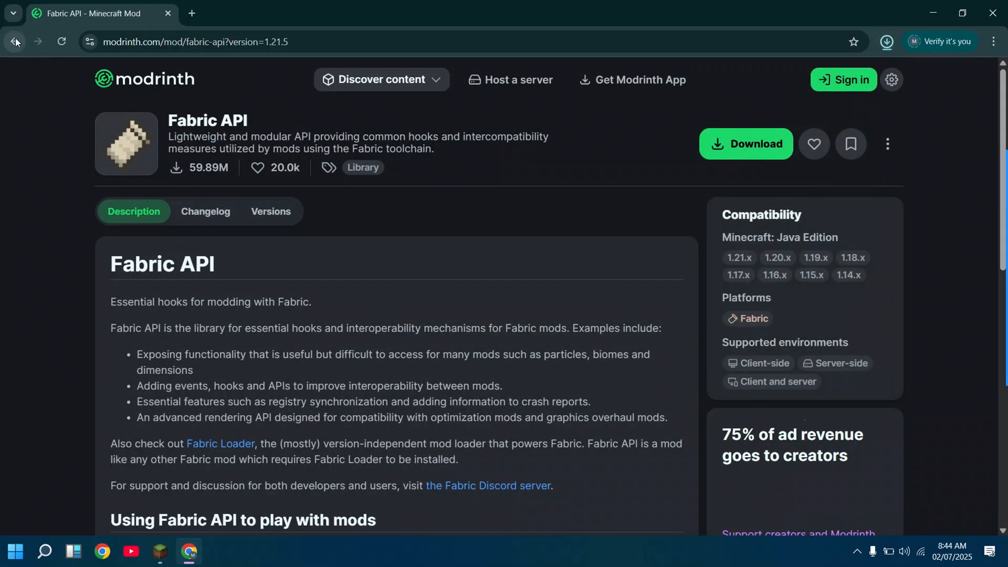
left_click(13, 41)
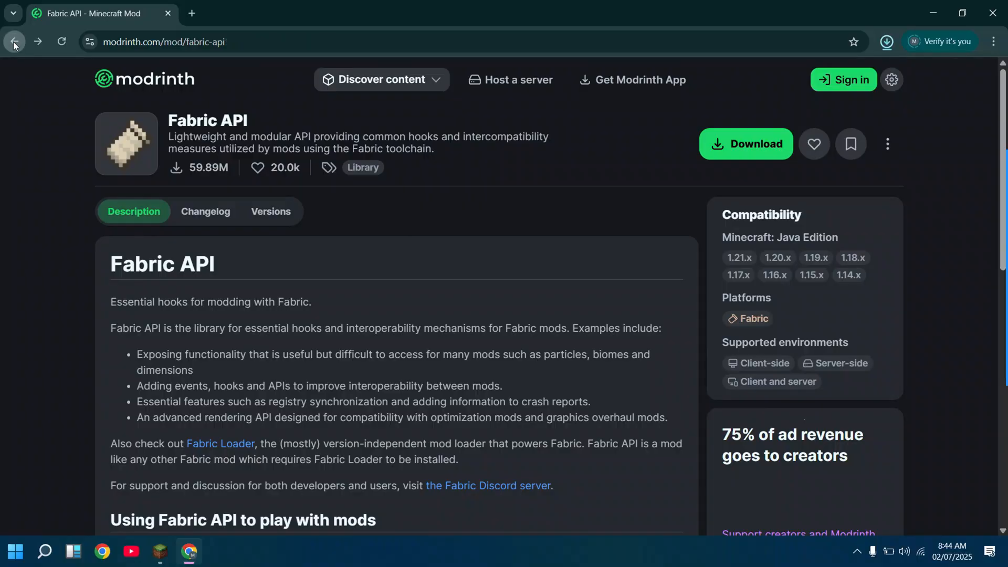
- Download Sodium 0.6.13 for 1.21.5 Fabric from its Modrinth page
left_click(14, 41)
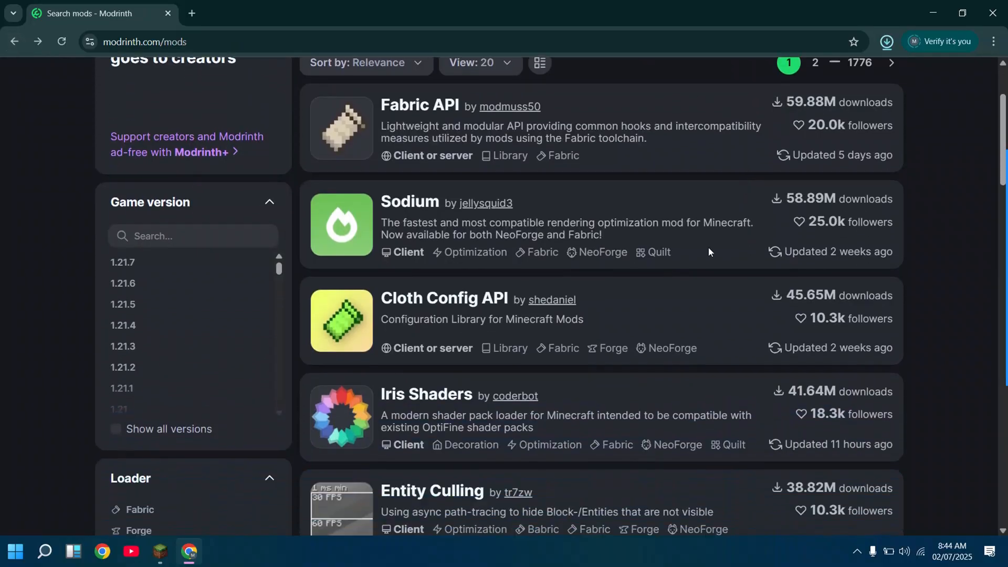
left_click(410, 202)
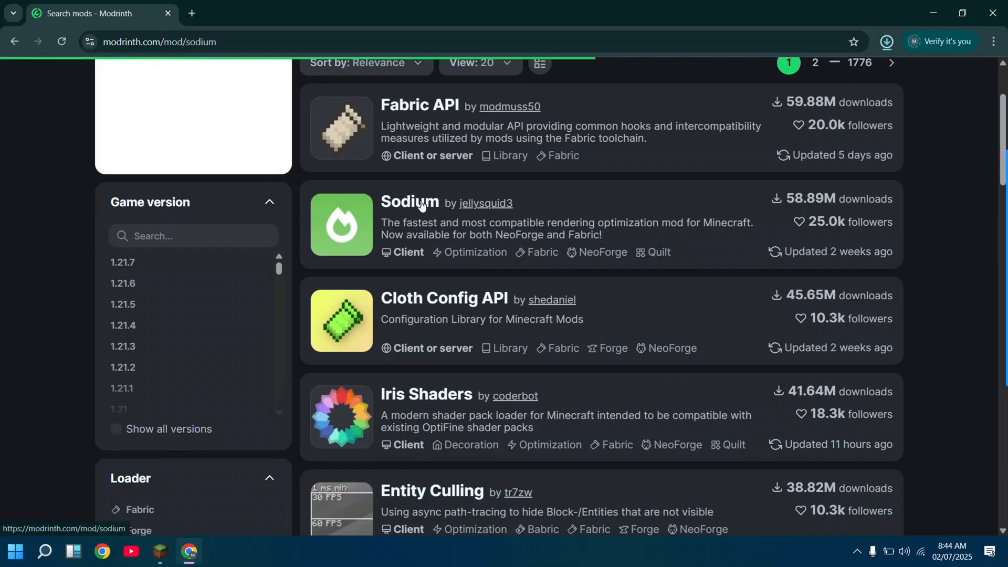
left_click(409, 201)
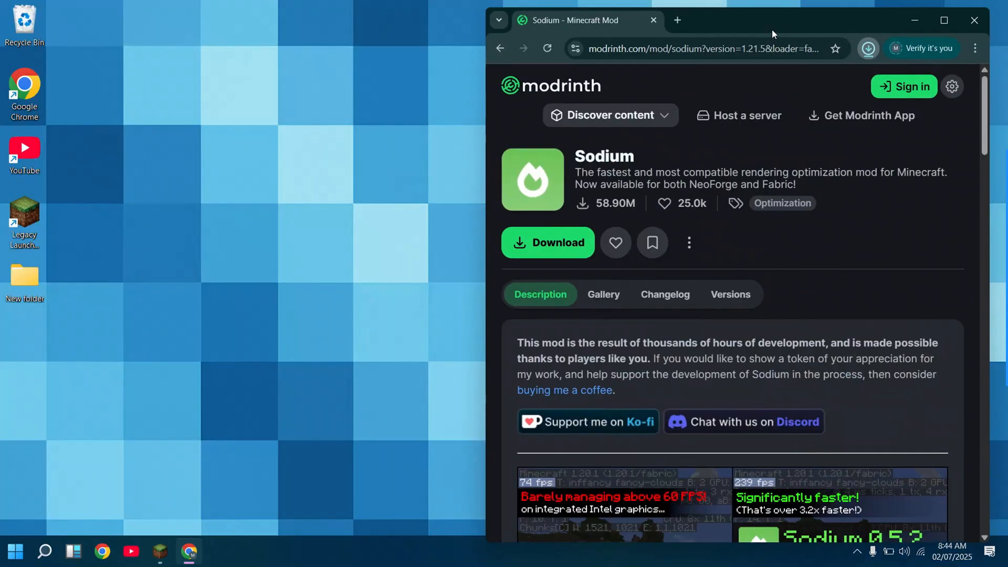
- Show Chrome's recent downloads listing the Sodium and Fabric API files
left_click(609, 116)
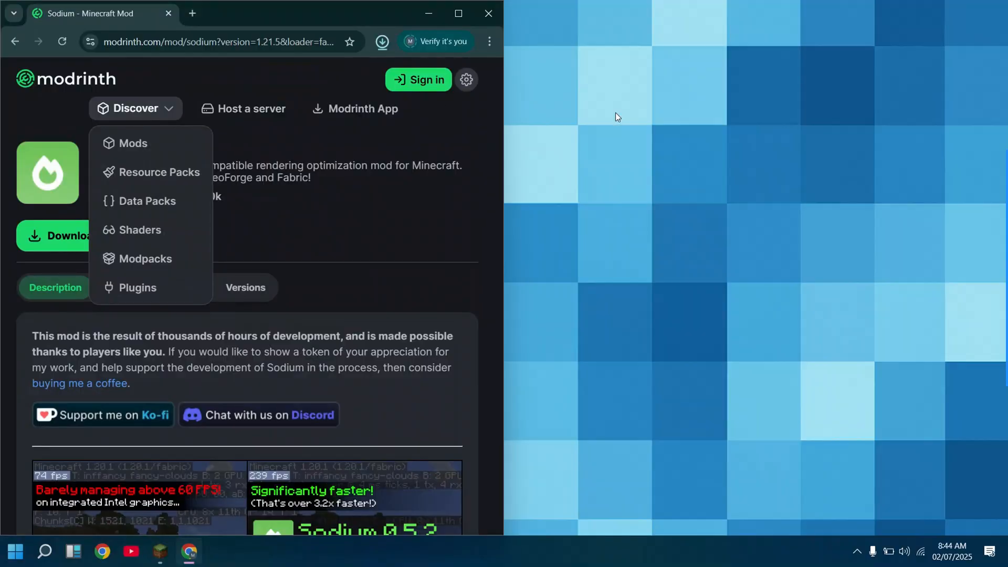
left_click(382, 41)
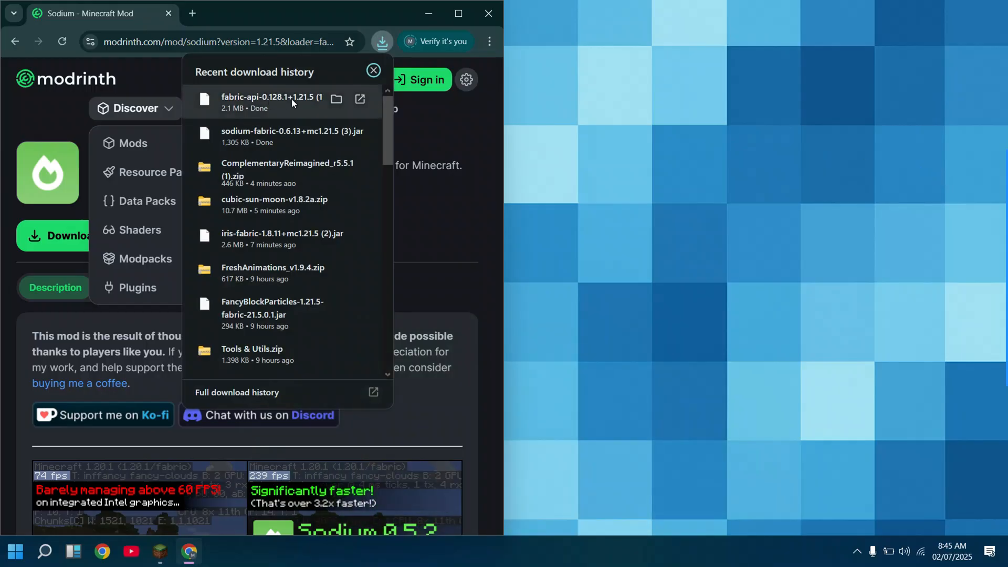
left_click_drag(272, 100, 772, 87)
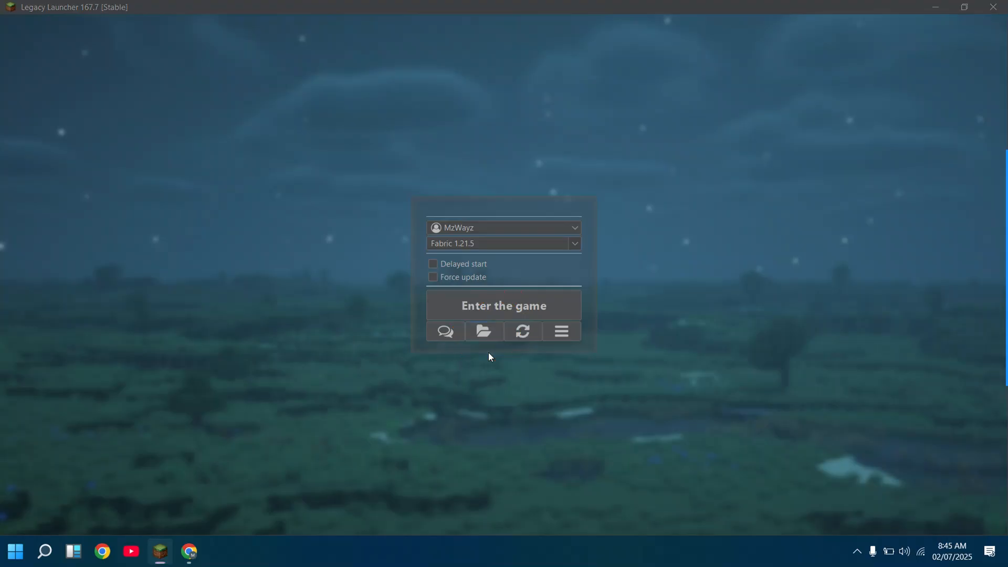
- Enter the game from Legacy Launcher, starting Minecraft 1.21.5 with Fabric
left_click(483, 331)
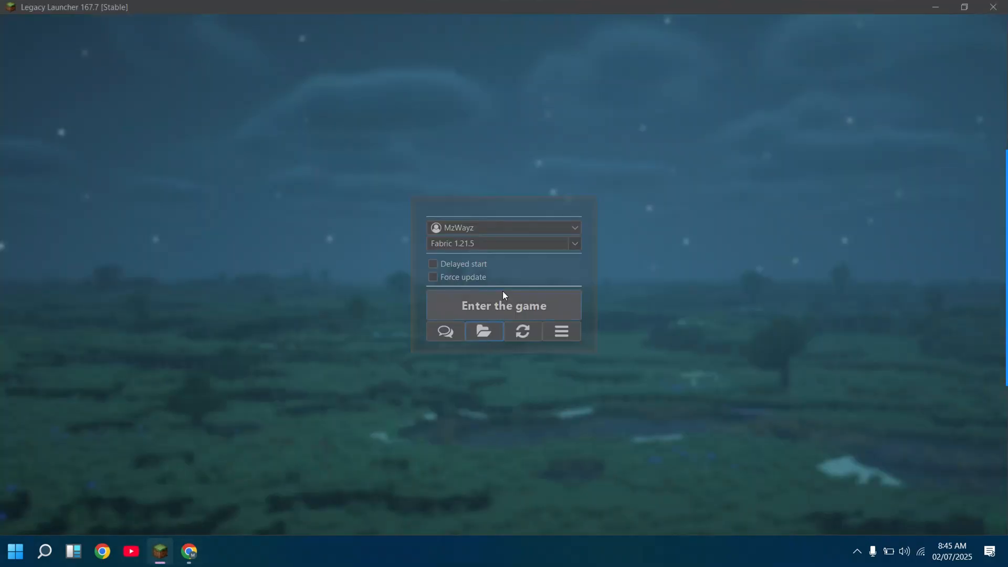
left_click(504, 305)
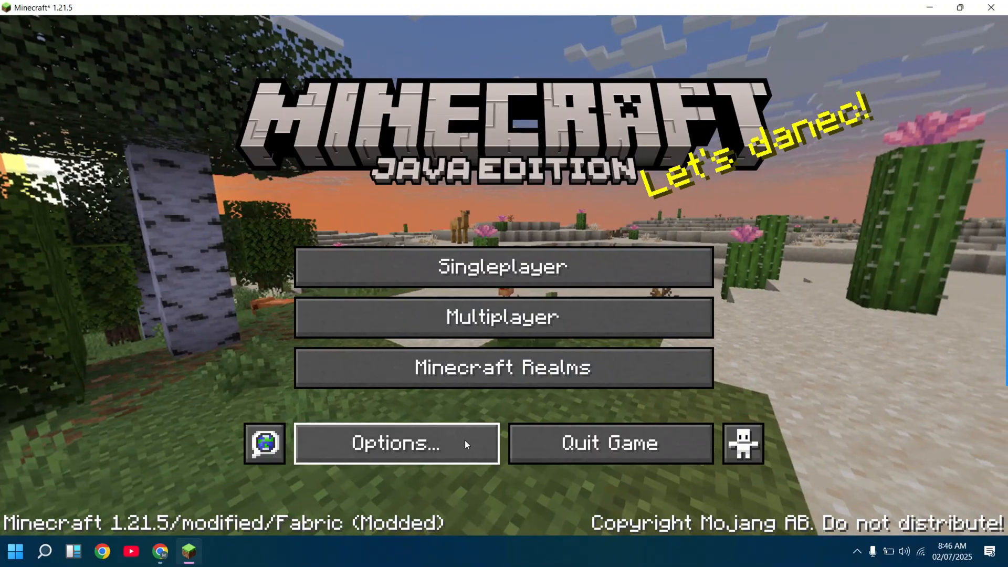
- View Sodium's Advanced video settings via Options, then quit the game
left_click(396, 444)
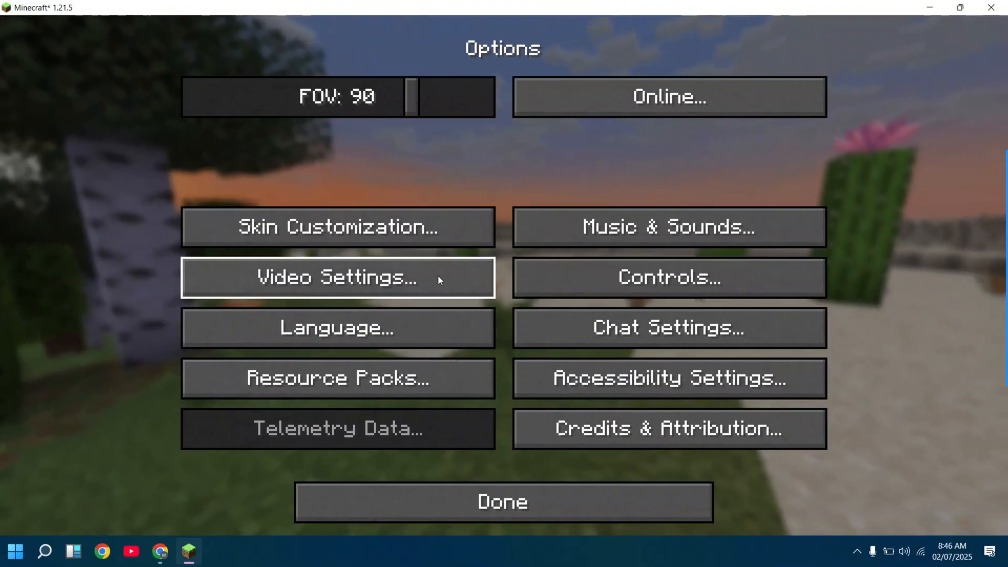
left_click(337, 277)
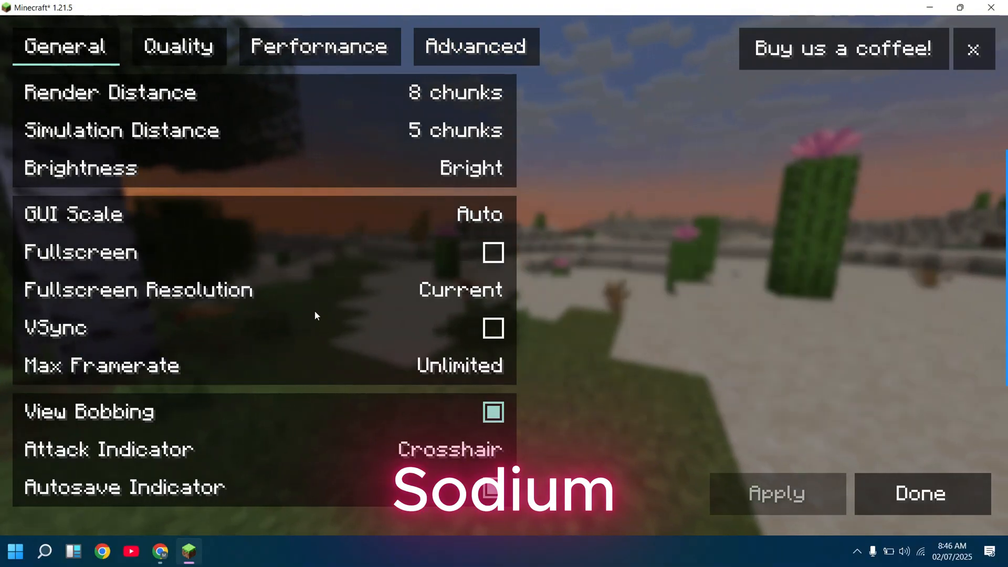
left_click(475, 46)
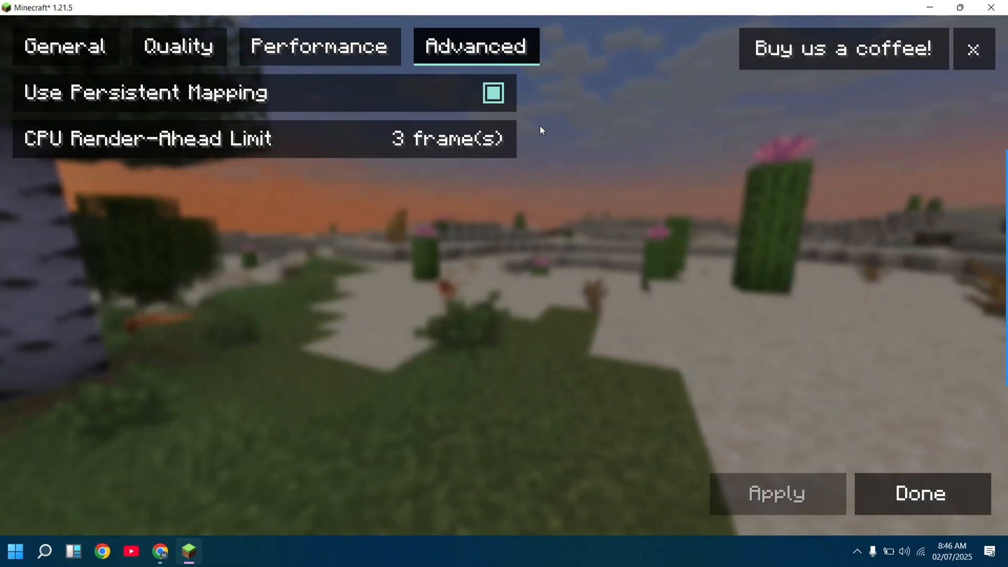
left_click(919, 494)
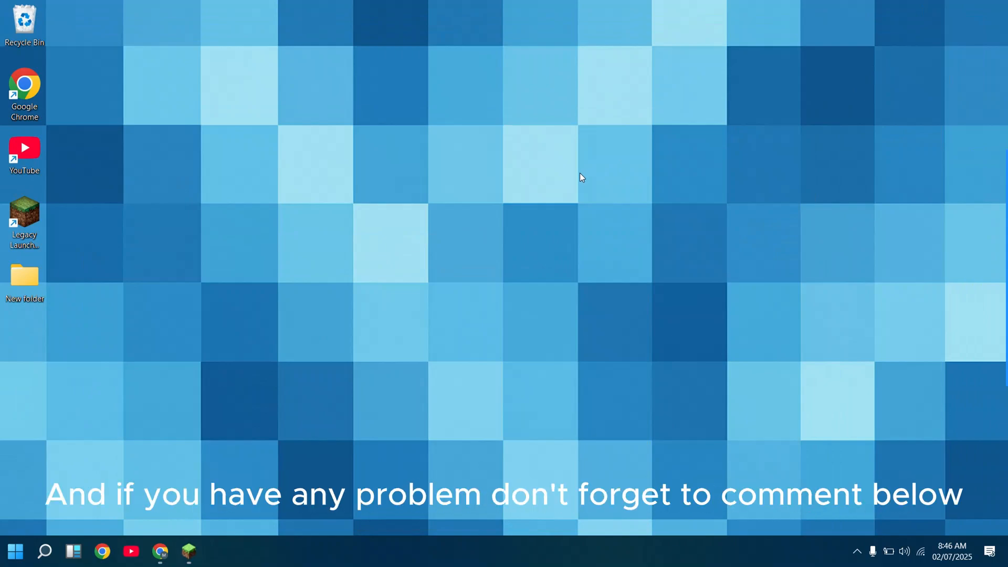
mouse_move(594, 217)
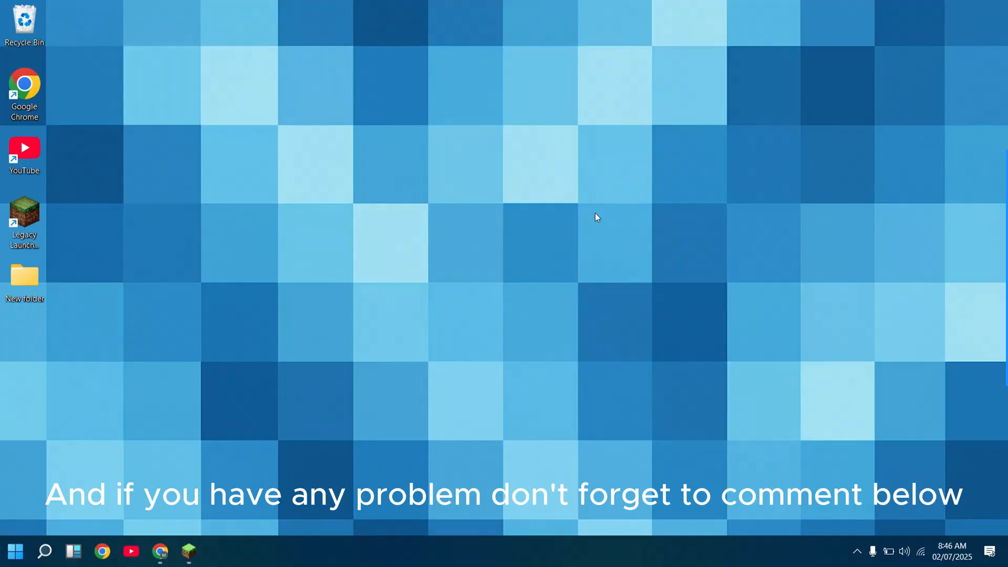